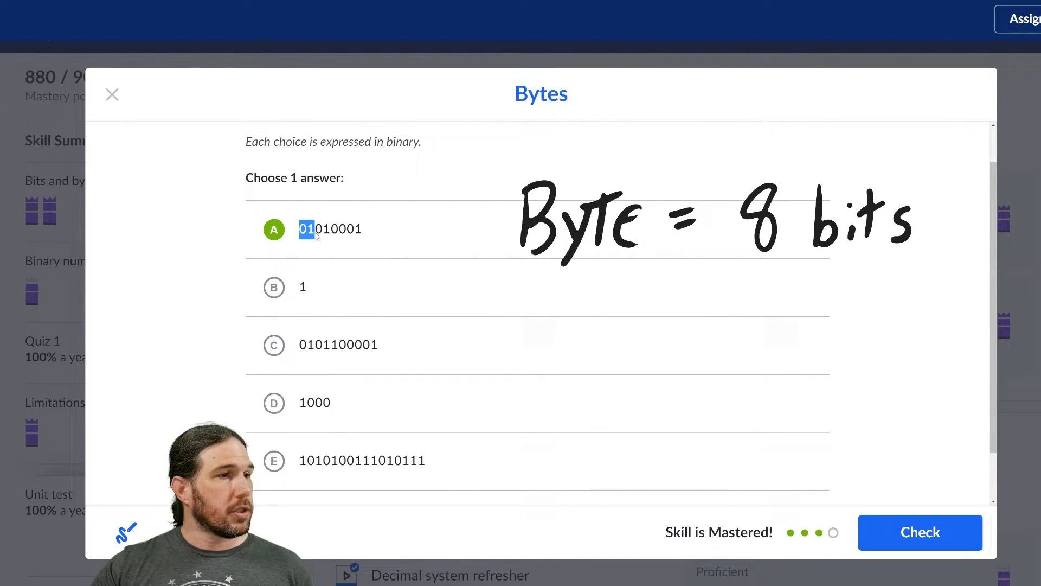
Step: Answer the Bytes question with choice A, 01010001, the eight-bit value equal to one byte
left_click(919, 531)
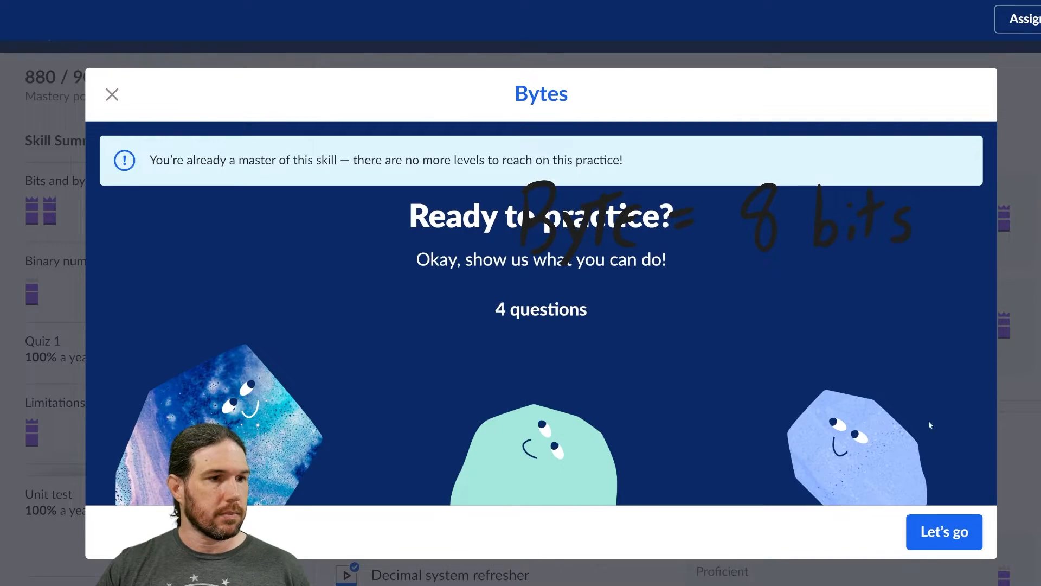